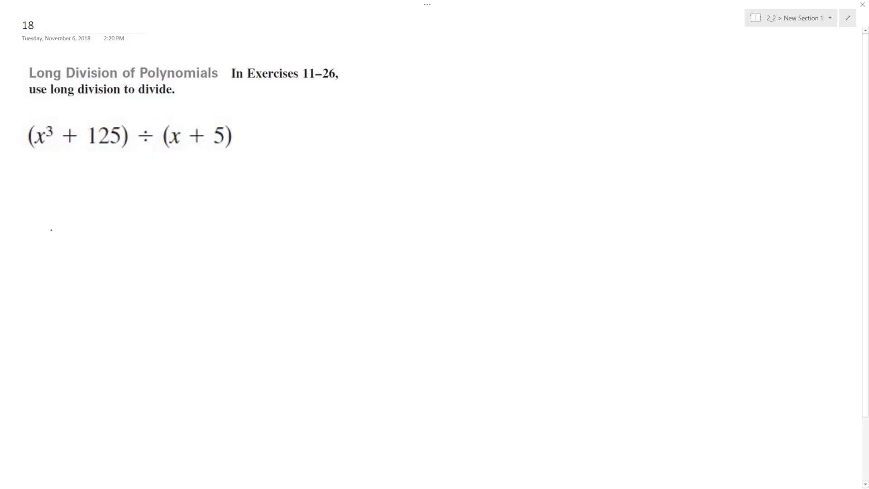
Handwrite the divisor x+5 and draw the long-division bracket beside it
{"action": "left_click_drag", "start_coordinate": [53, 233], "coordinate": [89, 255]}
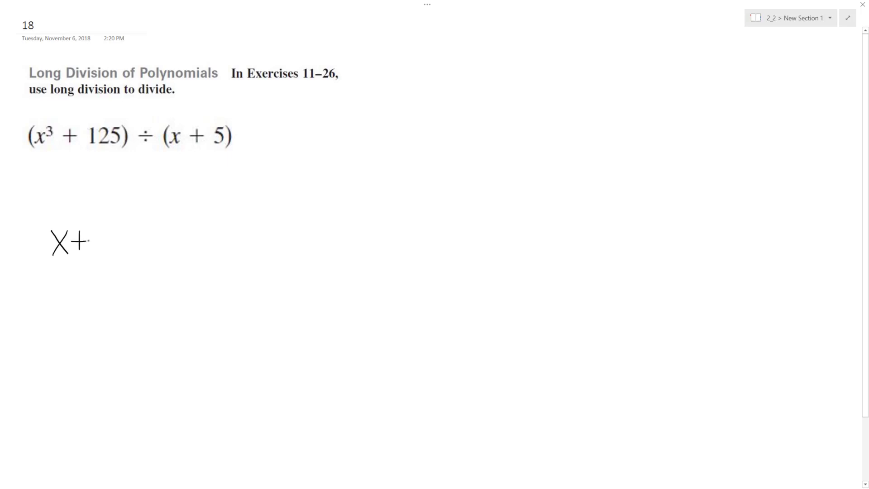
{"action": "left_click_drag", "start_coordinate": [100, 244], "coordinate": [302, 217]}
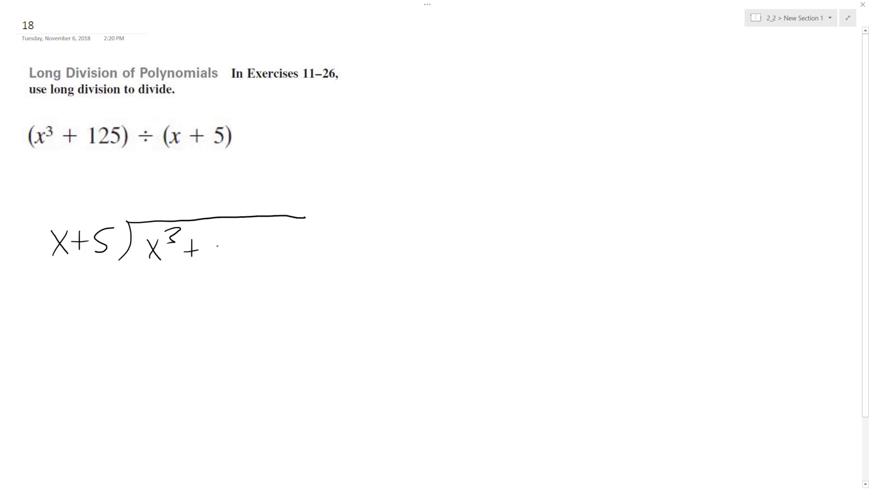
Write the remaining dividend terms +0x^2+0x+125 with zero placeholders under the bracket
{"action": "left_click_drag", "start_coordinate": [210, 244], "coordinate": [310, 250]}
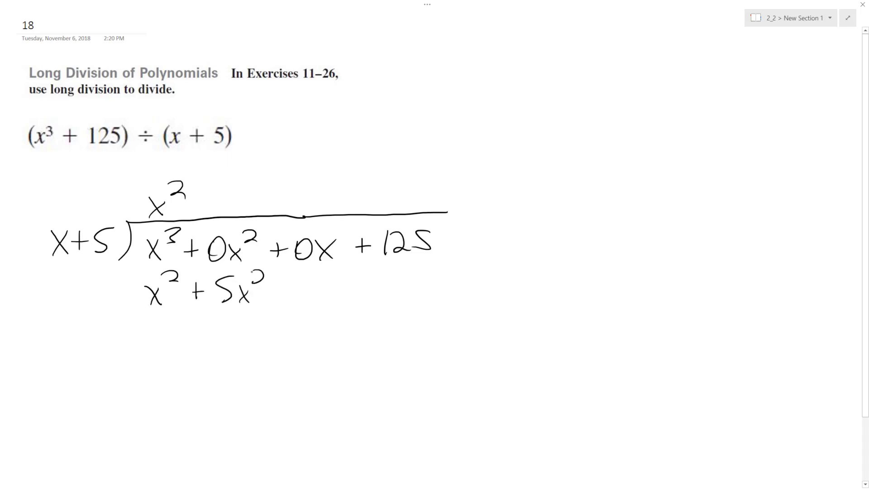
Negate the product row to get 0 − 5x^2, then write a minus sign after x^2 in the quotient
{"action": "left_click_drag", "start_coordinate": [108, 291], "coordinate": [199, 308]}
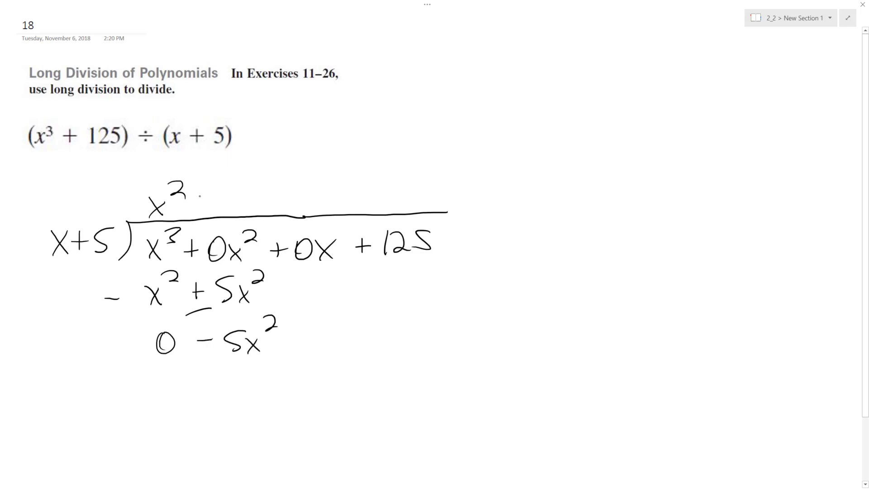
{"action": "left_click_drag", "start_coordinate": [199, 195], "coordinate": [214, 196]}
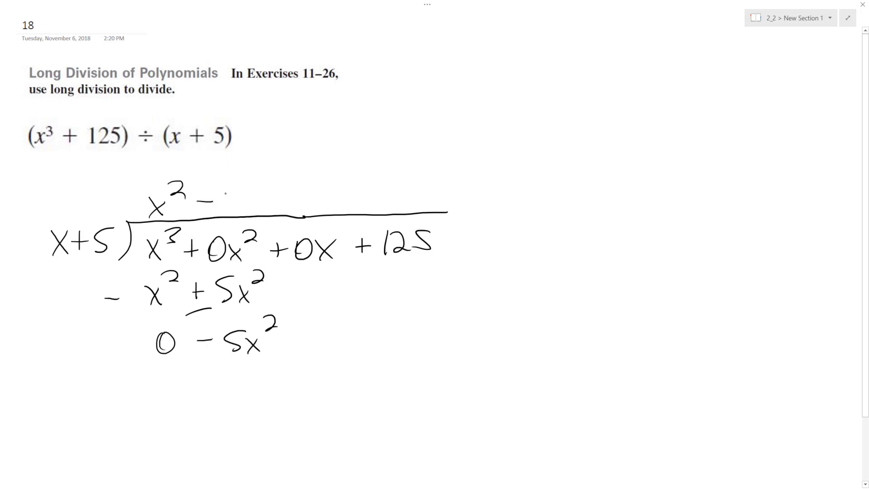